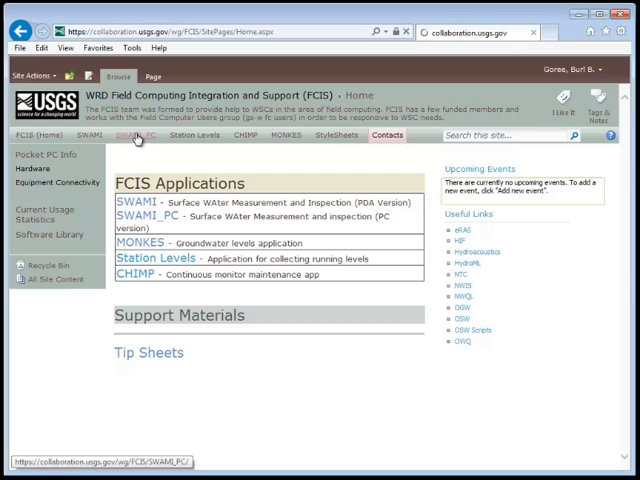
# Step: Open the SWAMI_PC application page from the FCIS Applications home page
pyautogui.click(126, 136)
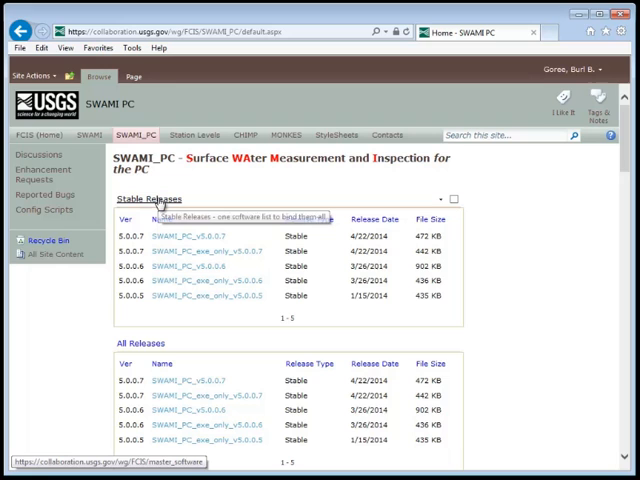
pyautogui.moveTo(144, 352)
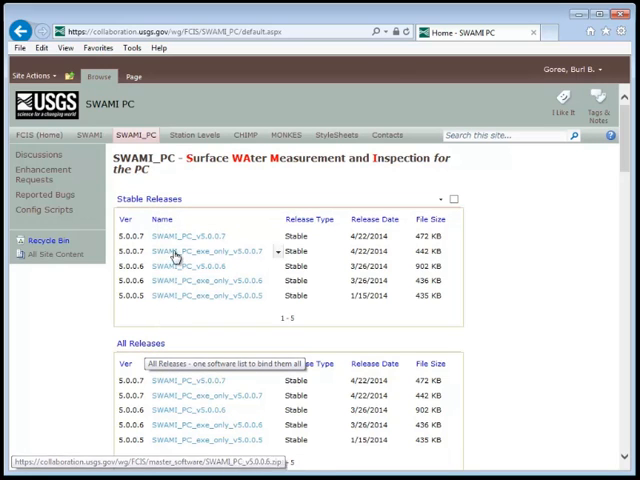
pyautogui.moveTo(184, 236)
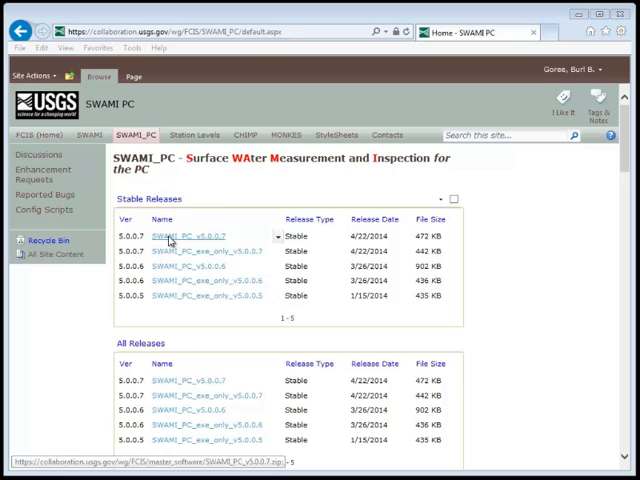
# Step: Download the stable SWAMI_PC_v5.0.0.7 zip and save it into the Downloads folder
pyautogui.click(180, 236)
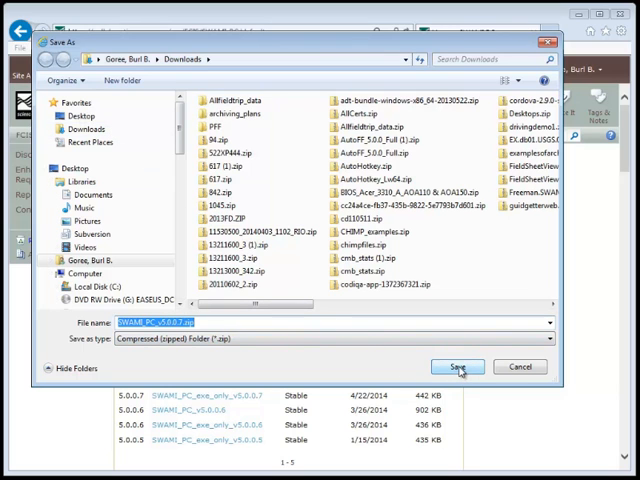
pyautogui.click(468, 366)
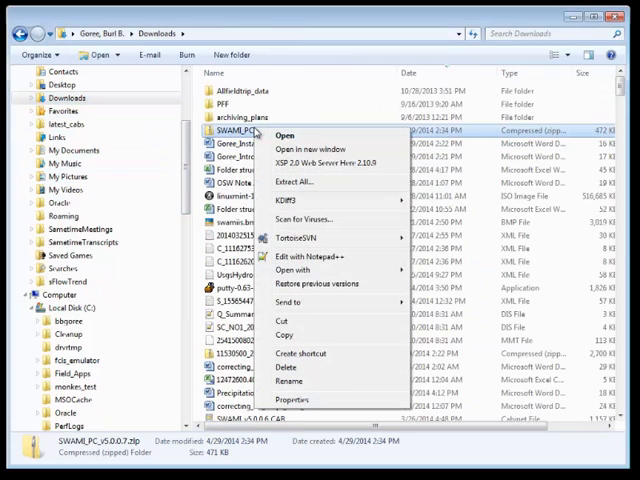
pyautogui.moveTo(296, 270)
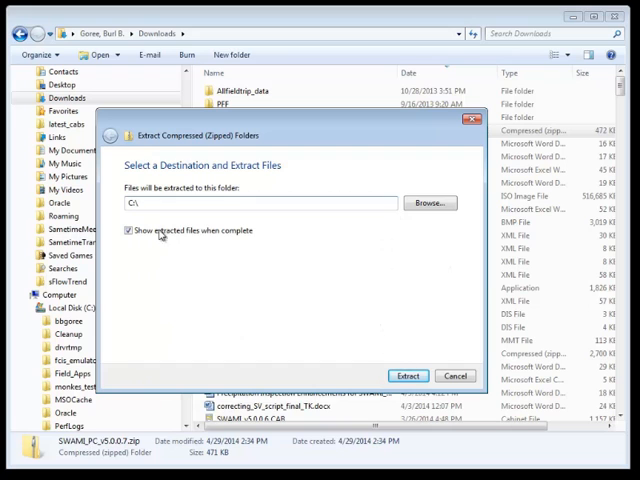
# Step: Extract the SWAMI_PC zip into the C:\SWAMI_PC folder
pyautogui.click(408, 376)
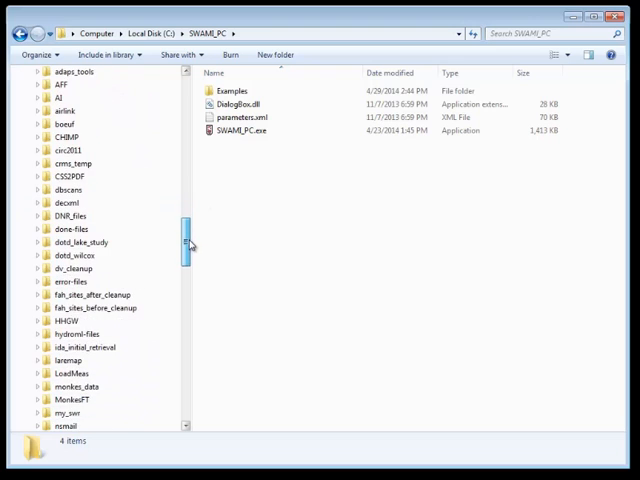
pyautogui.scroll(-3)
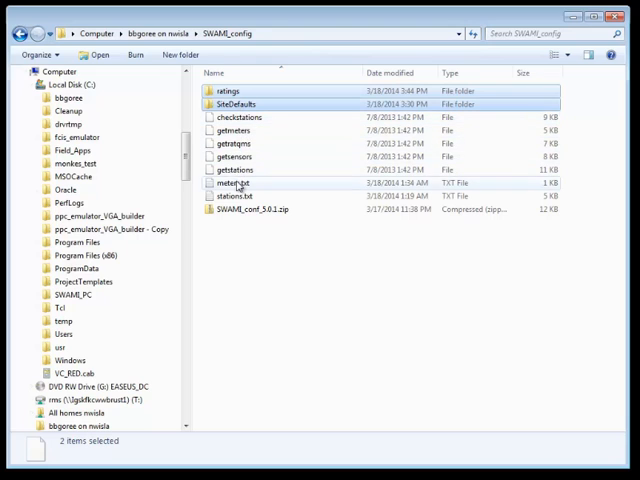
# Step: Select the settings, SiteDefaults and configuration files in the SWAMI_config share for copying
pyautogui.click(232, 196)
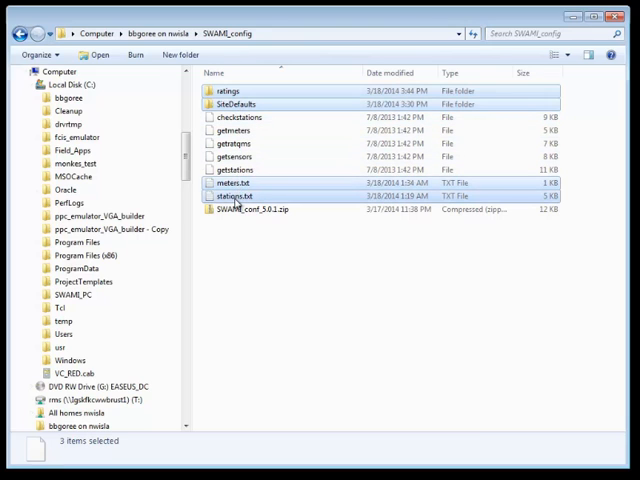